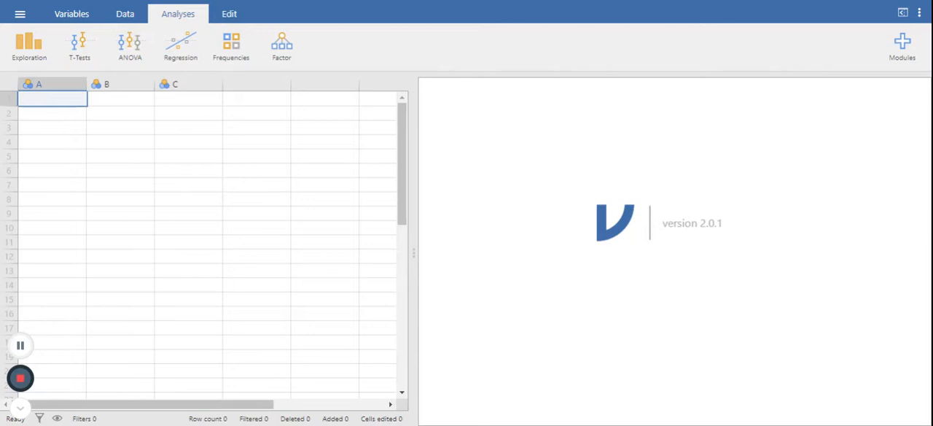
pyautogui.moveTo(271, 165)
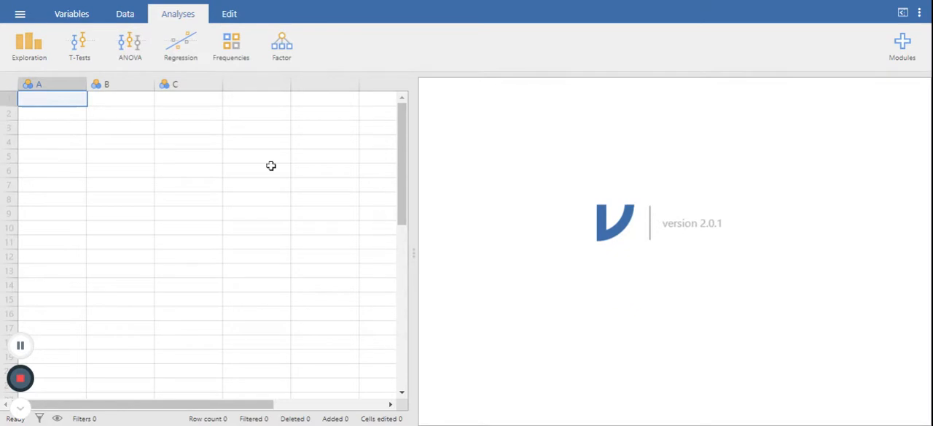
# - Load the children data file with its 20 rows from the main menu's Open option
pyautogui.click(22, 14)
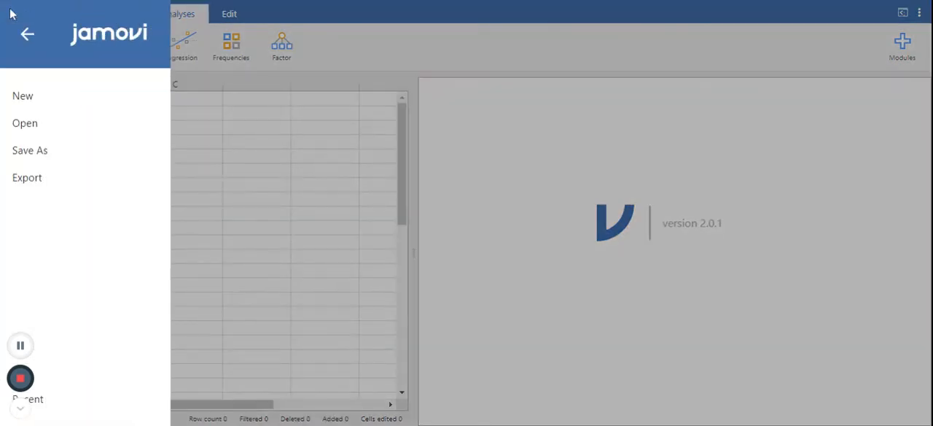
pyautogui.click(25, 123)
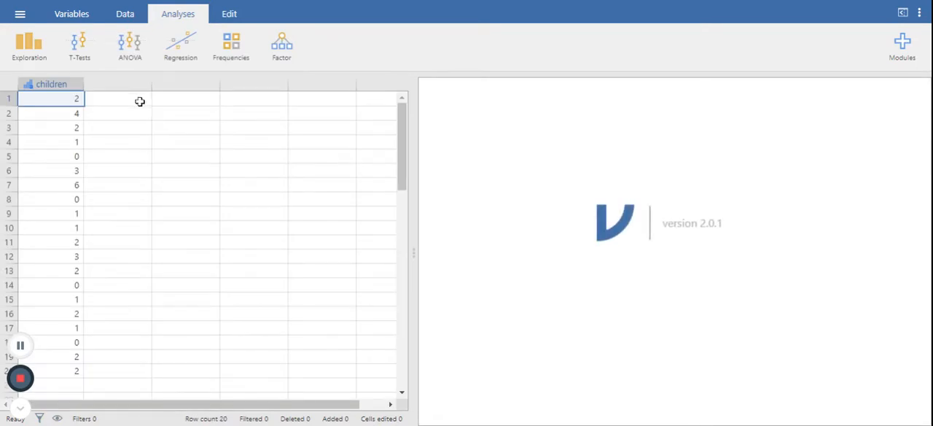
# - Add a Descriptives analysis of children with frequency tables, giving N = 20 and per-level counts
pyautogui.click(29, 46)
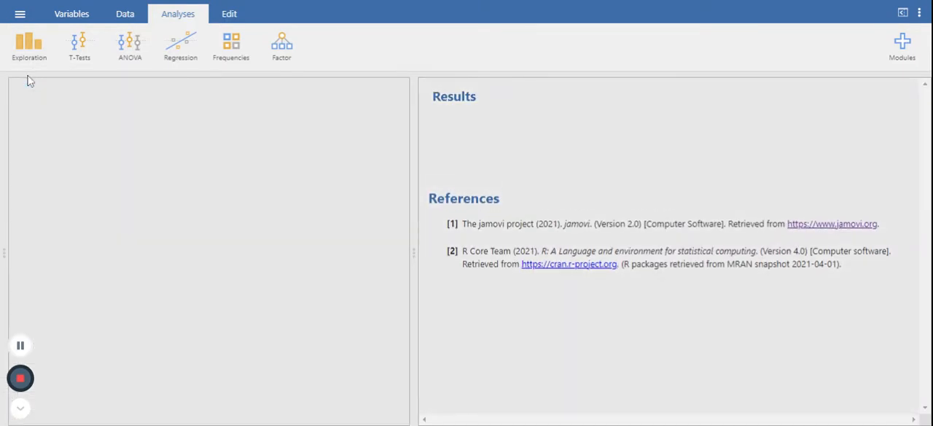
pyautogui.click(29, 41)
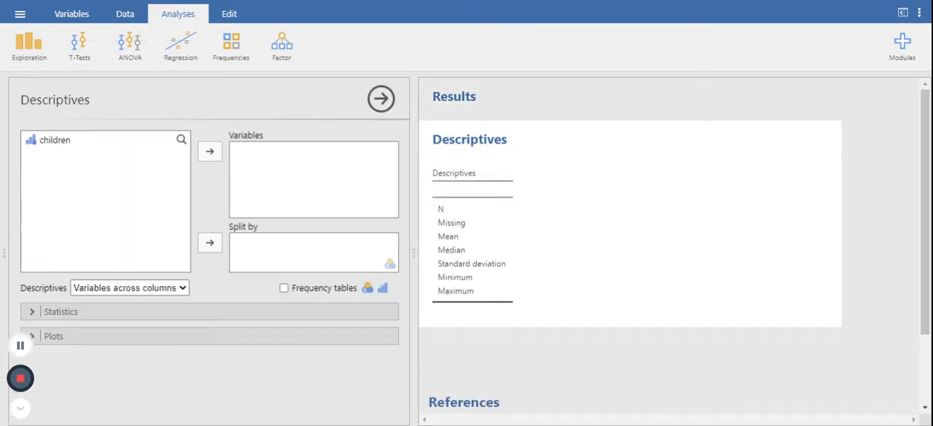
pyautogui.click(284, 287)
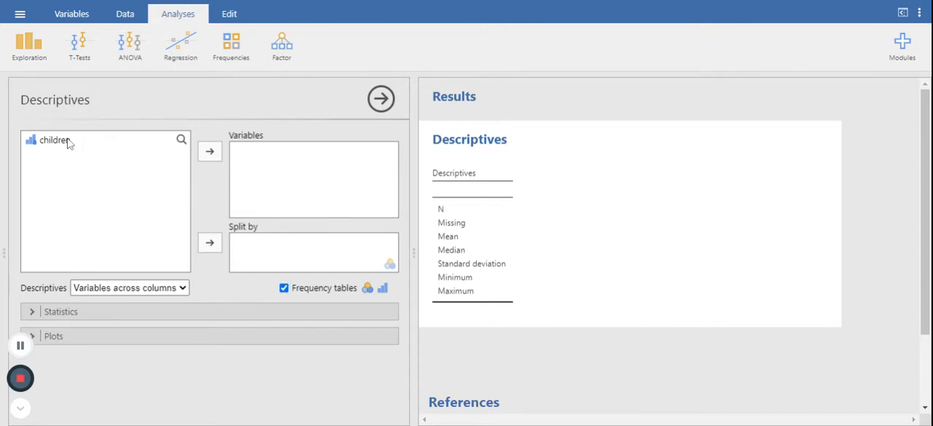
pyautogui.click(210, 151)
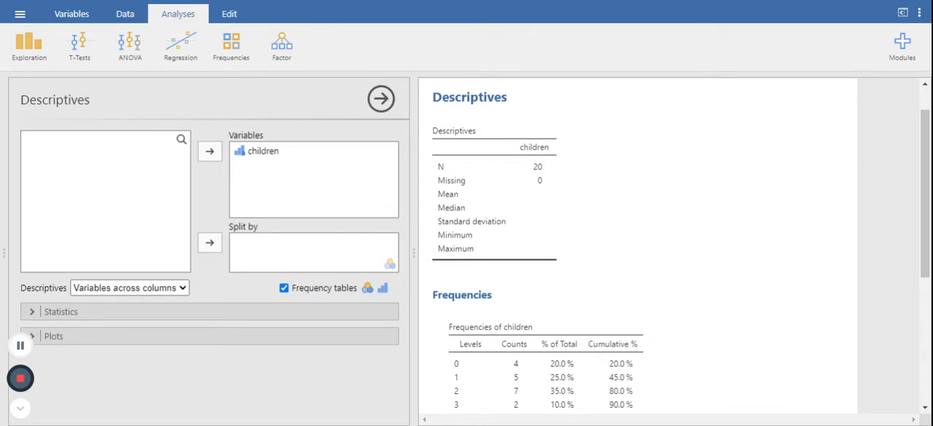
pyautogui.scroll(-3)
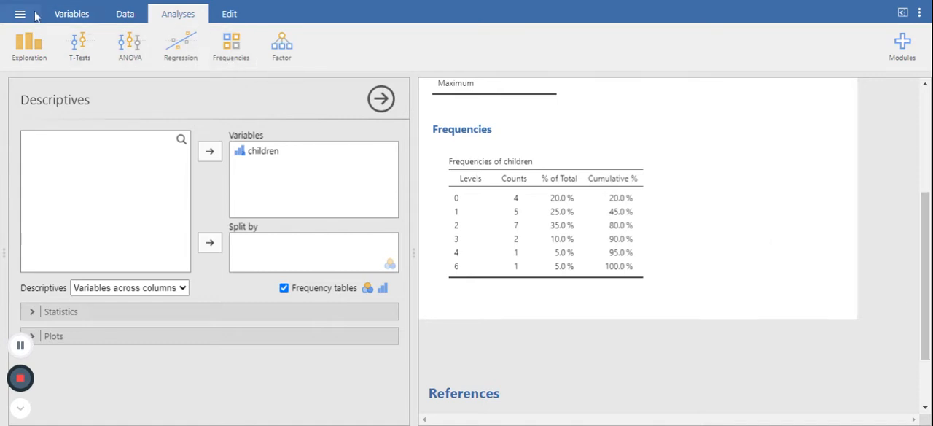
# - Download the session as assignment2.omv via Save As
pyautogui.click(19, 14)
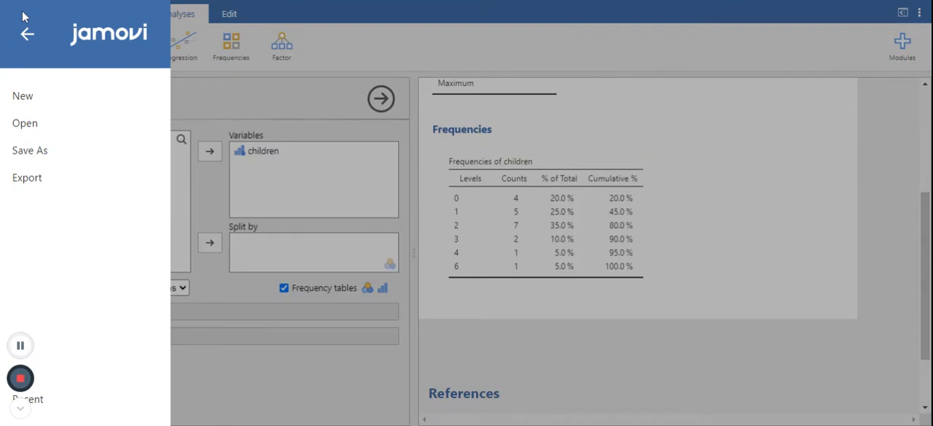
pyautogui.click(30, 150)
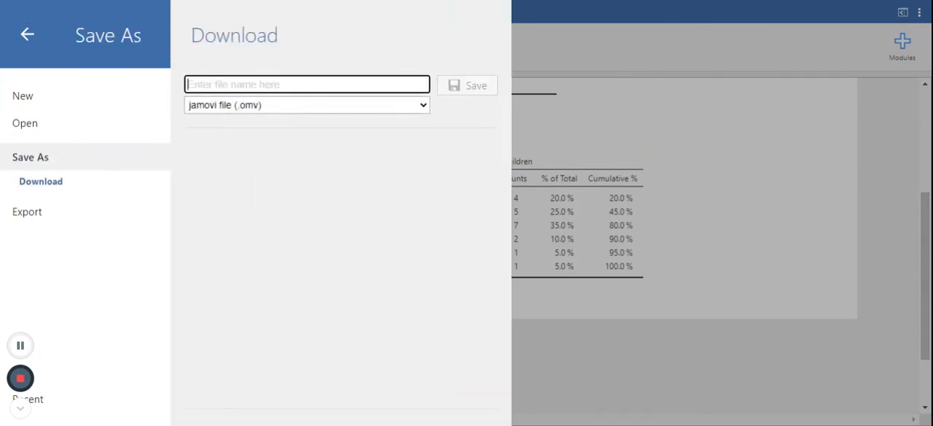
pyautogui.write('a')
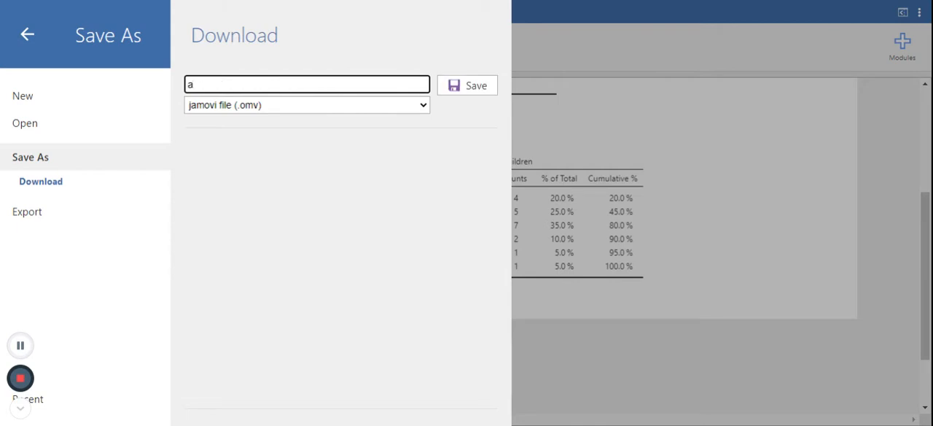
pyautogui.write('ssignment2')
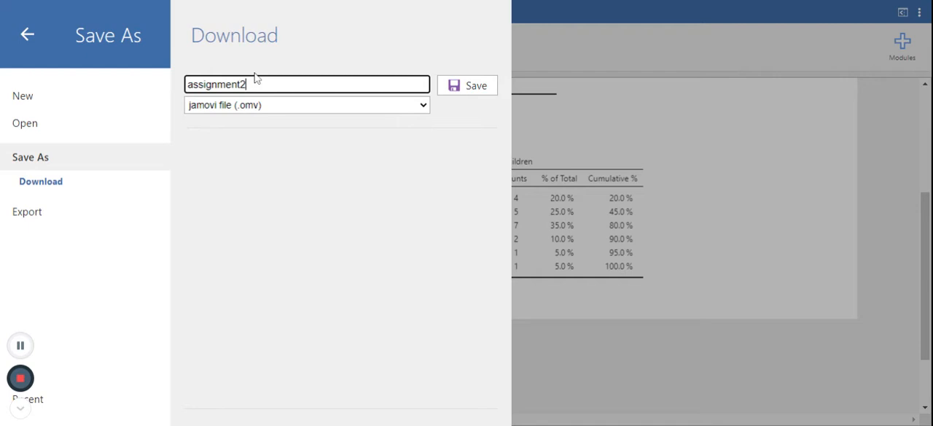
pyautogui.click(466, 85)
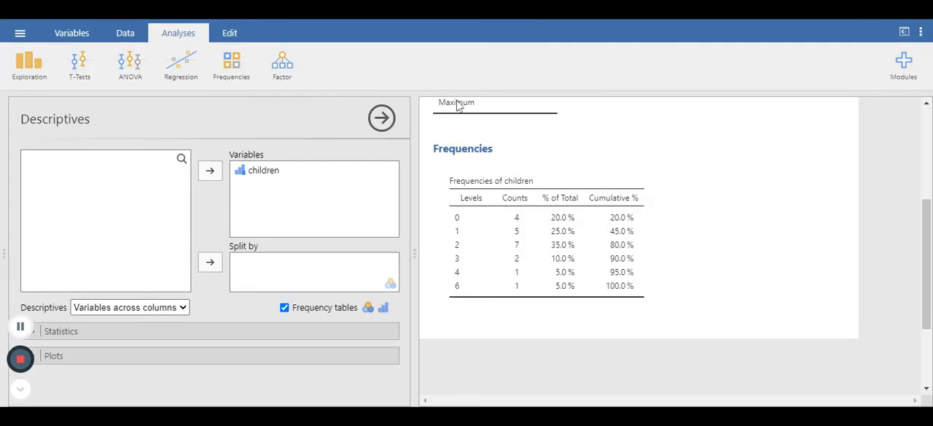
pyautogui.moveTo(461, 106)
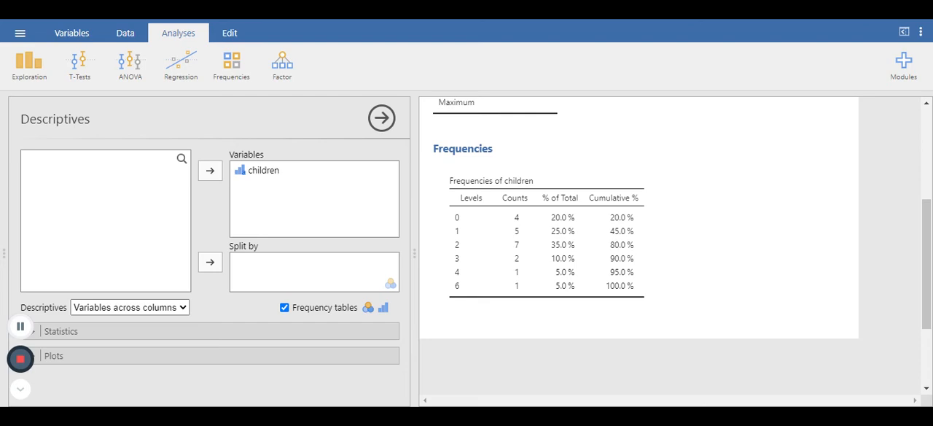
pyautogui.scroll(-3)
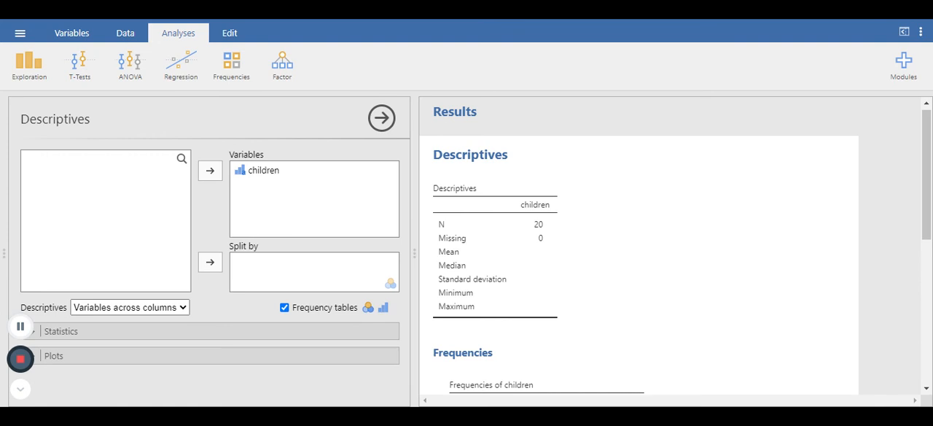
pyautogui.moveTo(724, 18)
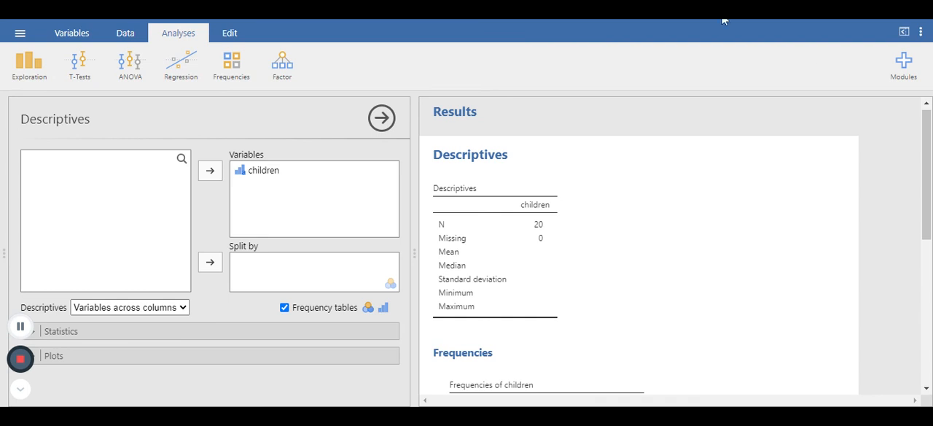
pyautogui.moveTo(828, 111)
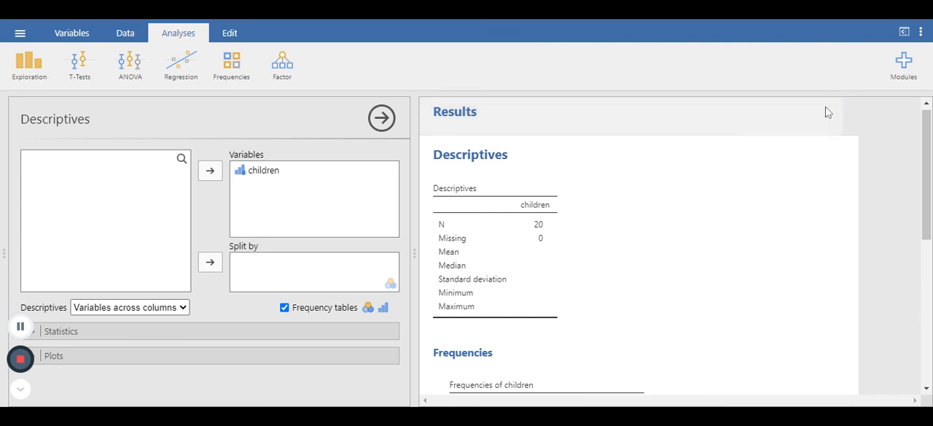
pyautogui.moveTo(635, 237)
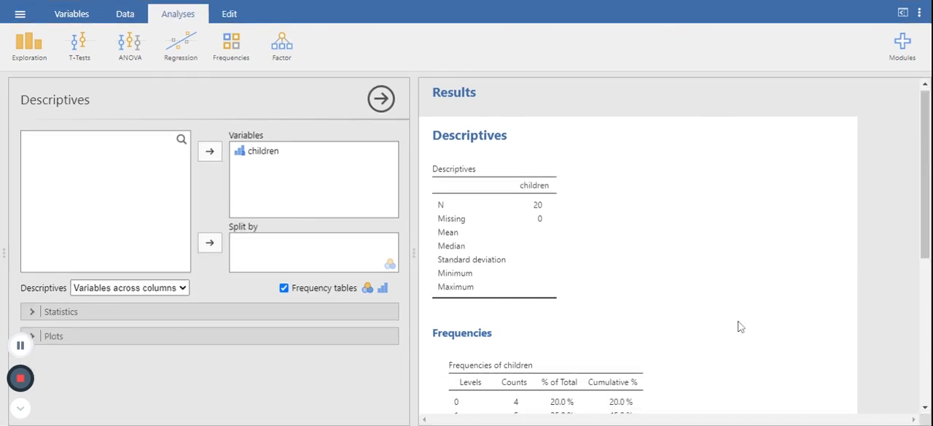
pyautogui.scroll(-3)
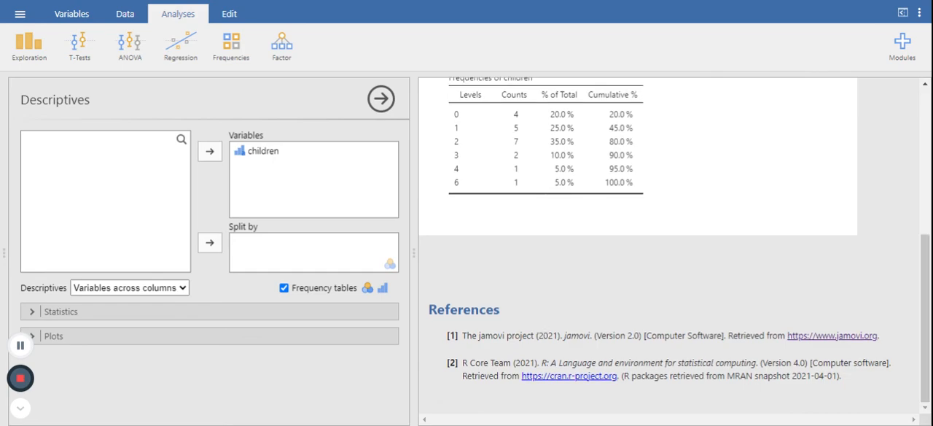